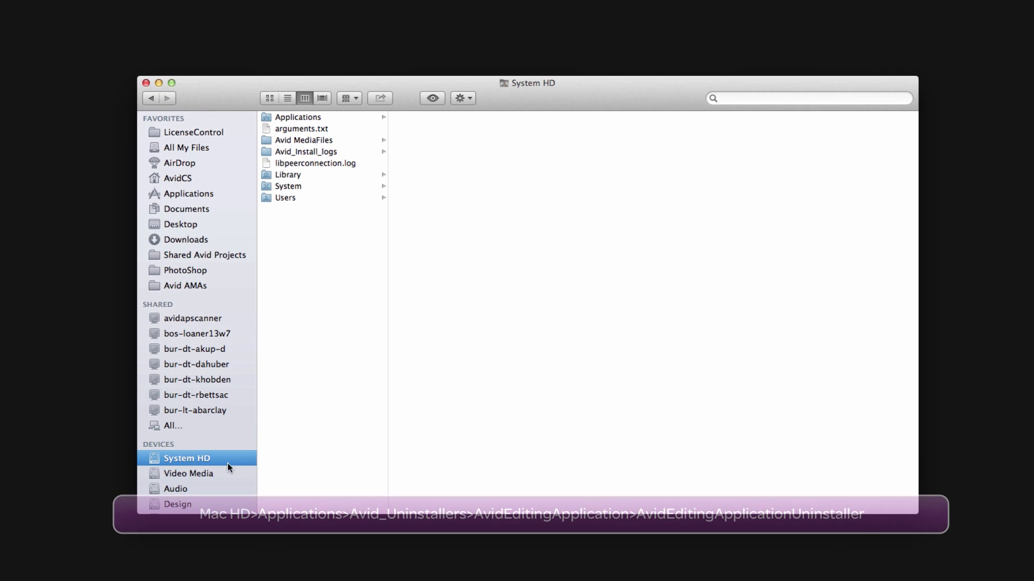
# Browse System HD's Applications into Avid_Uninstallers to reveal the Avid Media Composer folder.
pyautogui.click(297, 117)
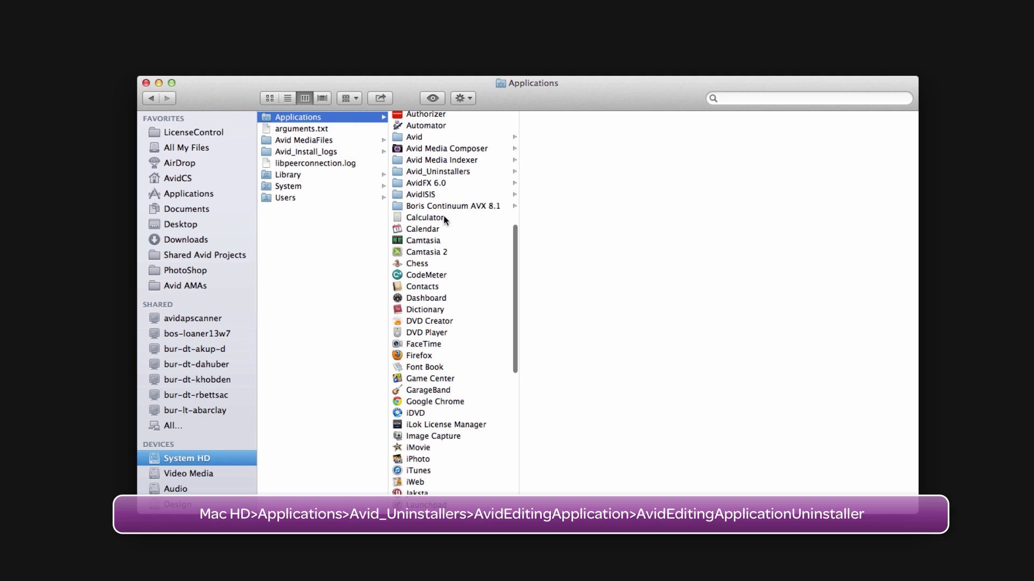
pyautogui.click(438, 171)
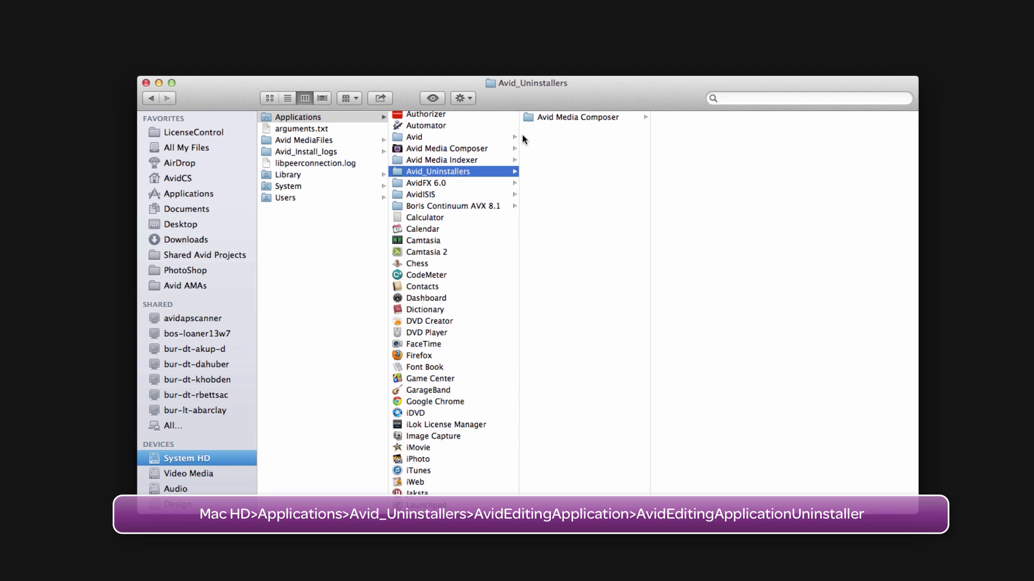
pyautogui.moveTo(565, 121)
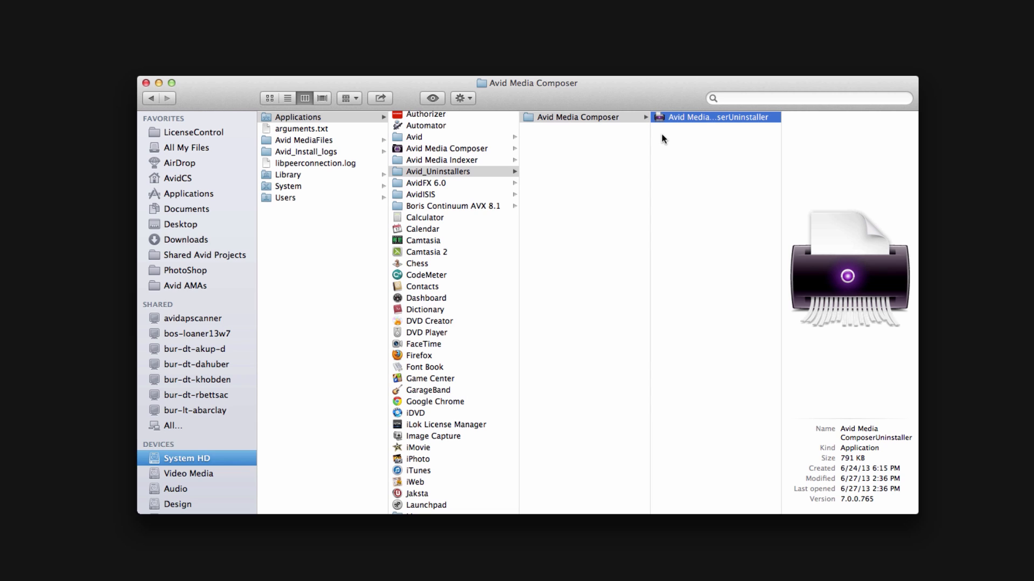
pyautogui.moveTo(667, 137)
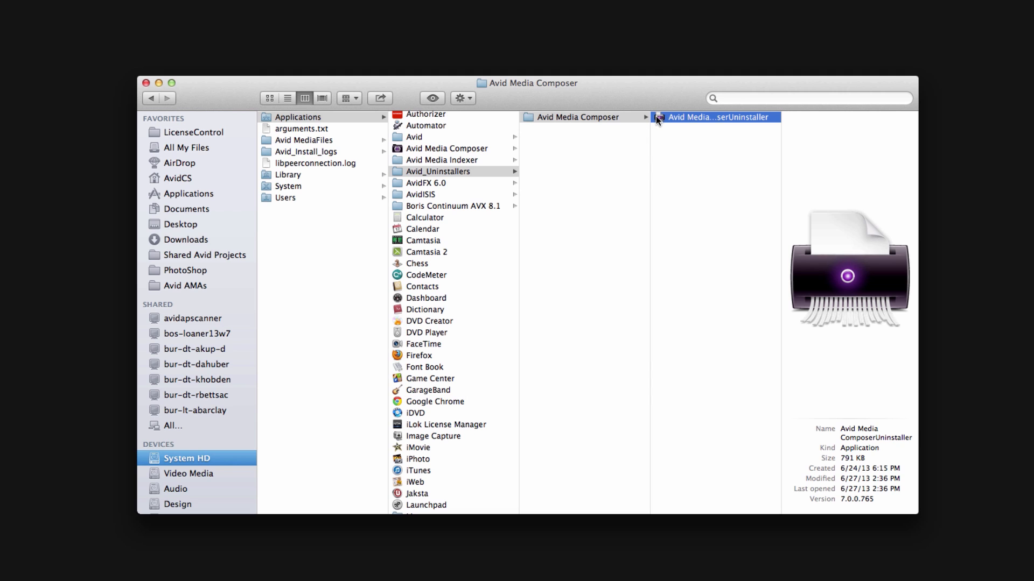
pyautogui.rightClick(715, 116)
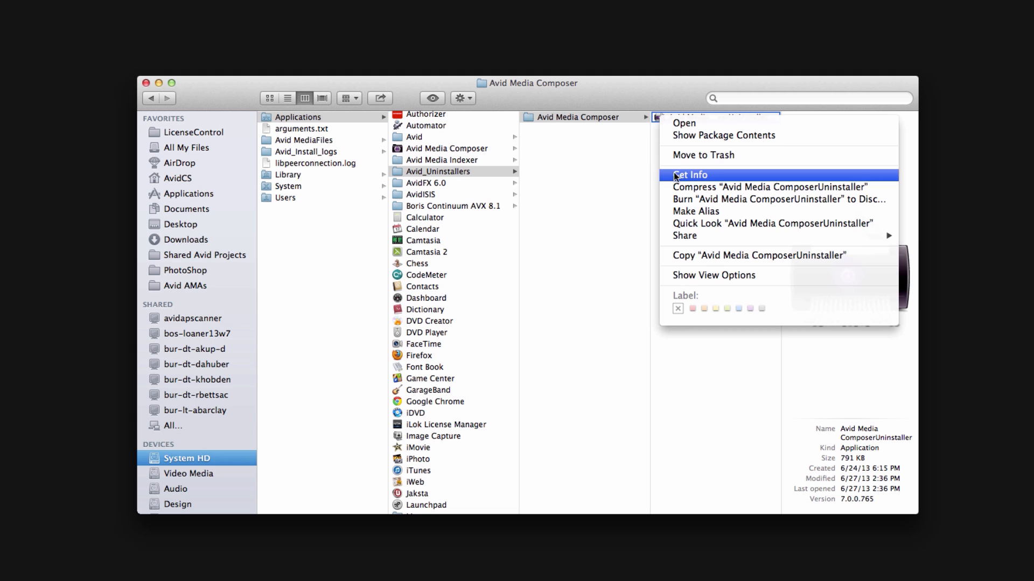
pyautogui.click(690, 174)
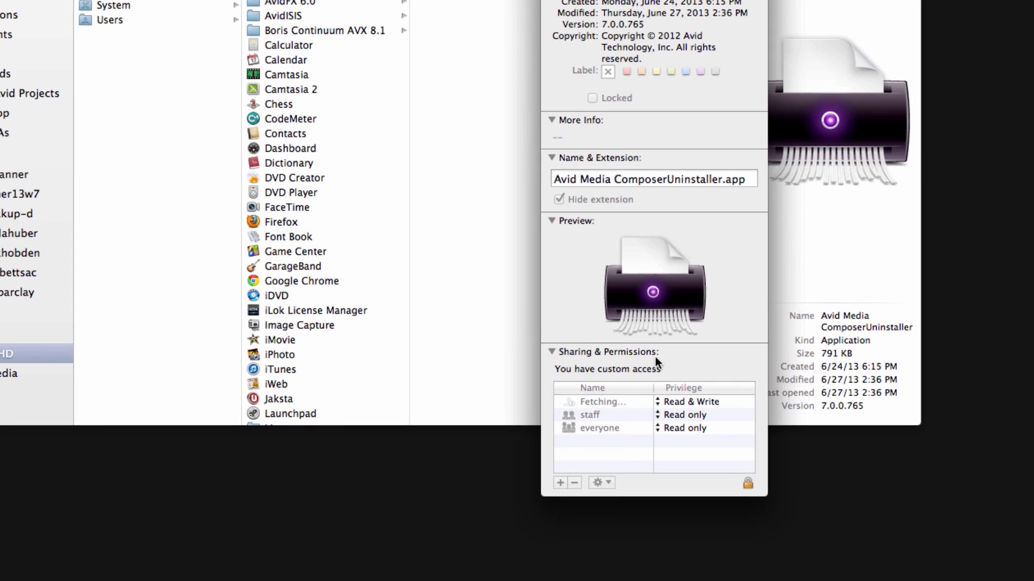
pyautogui.moveTo(646, 376)
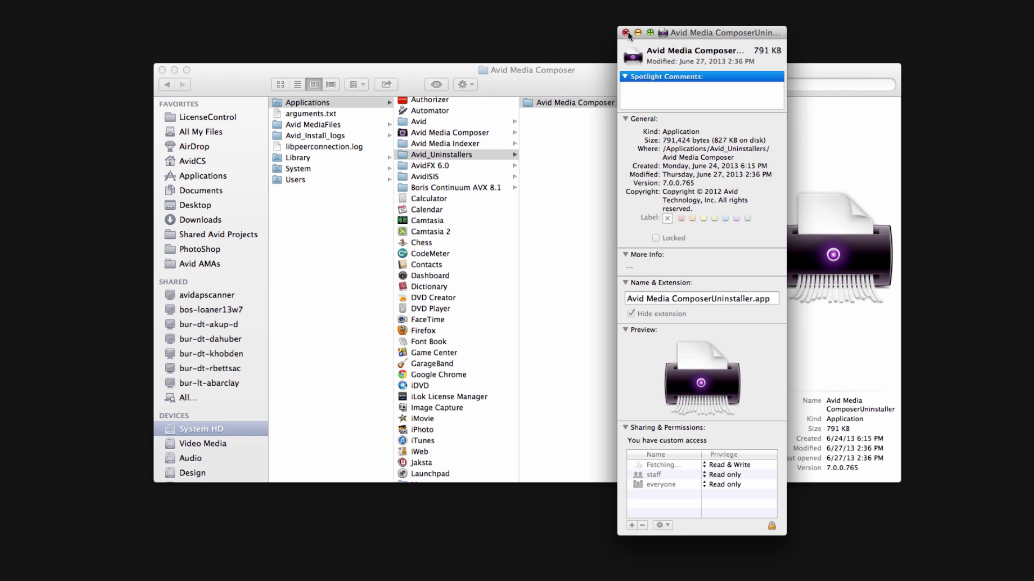
pyautogui.click(628, 32)
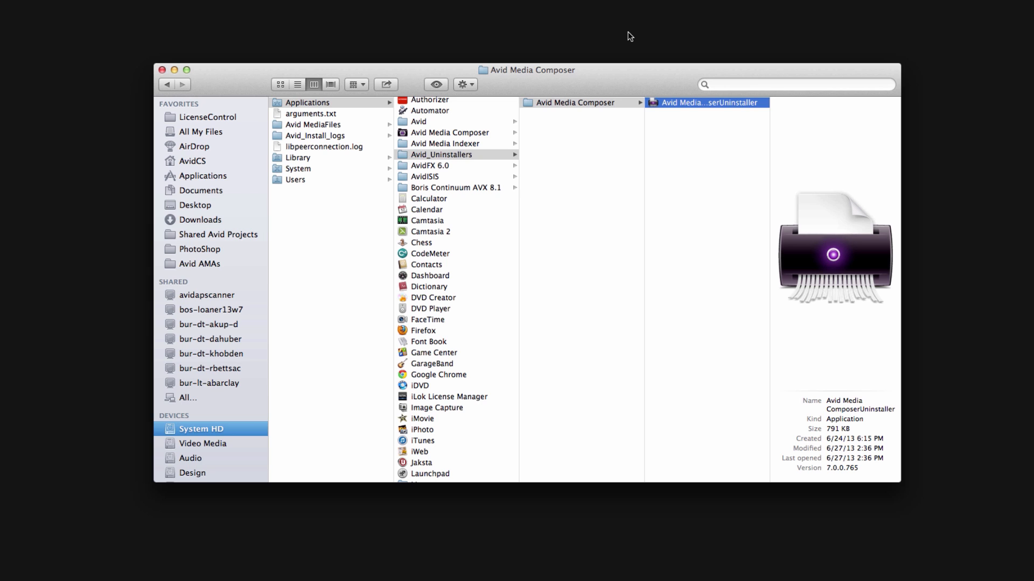
pyautogui.moveTo(603, 85)
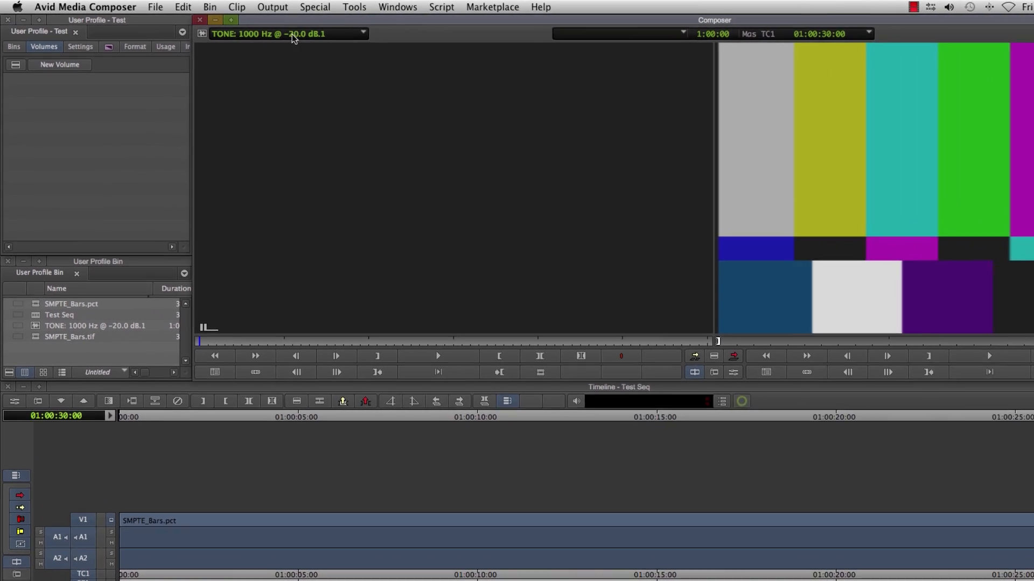
# Choose Hide Avid Media Composer from its application menu to return to Finder.
pyautogui.click(314, 7)
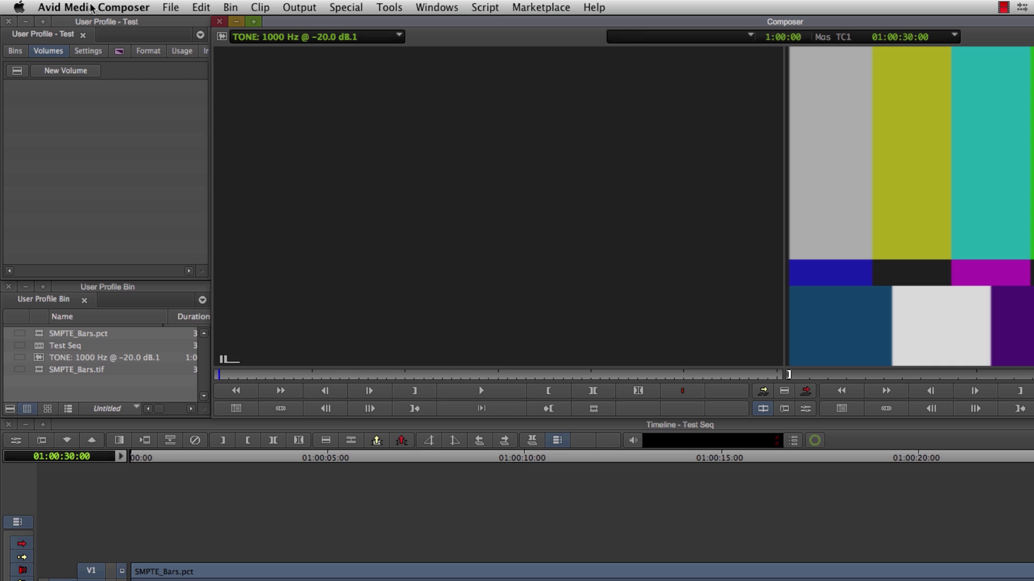
pyautogui.click(93, 7)
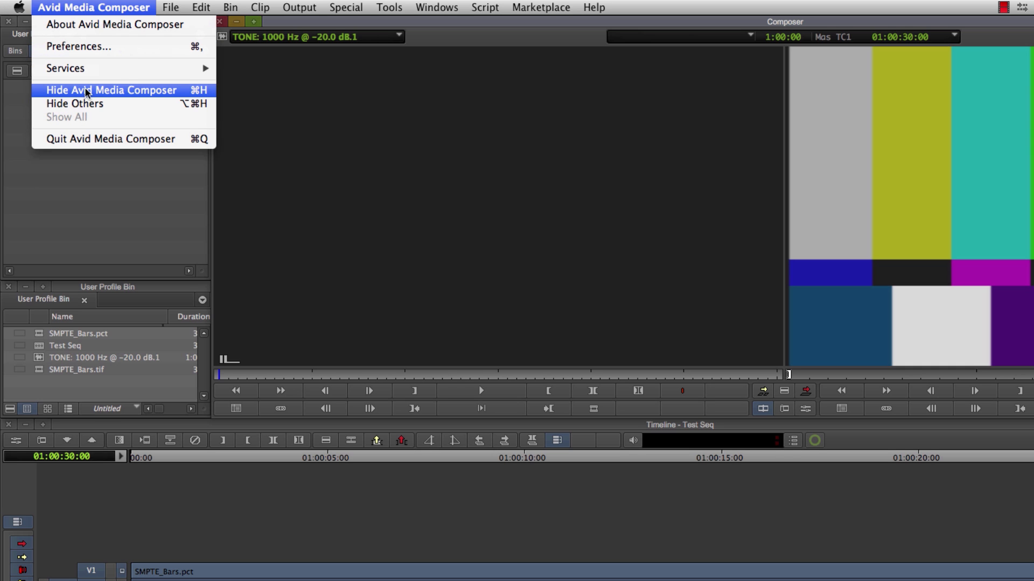
pyautogui.click(110, 90)
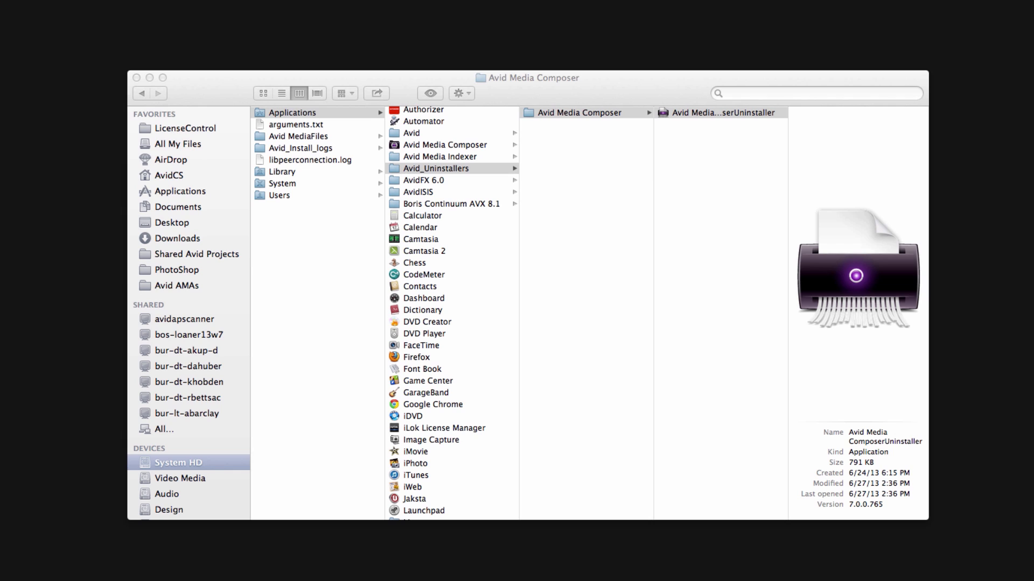
# Browse Applications > Avid Media Composer, then switch to System HD's Library folder.
pyautogui.click(720, 112)
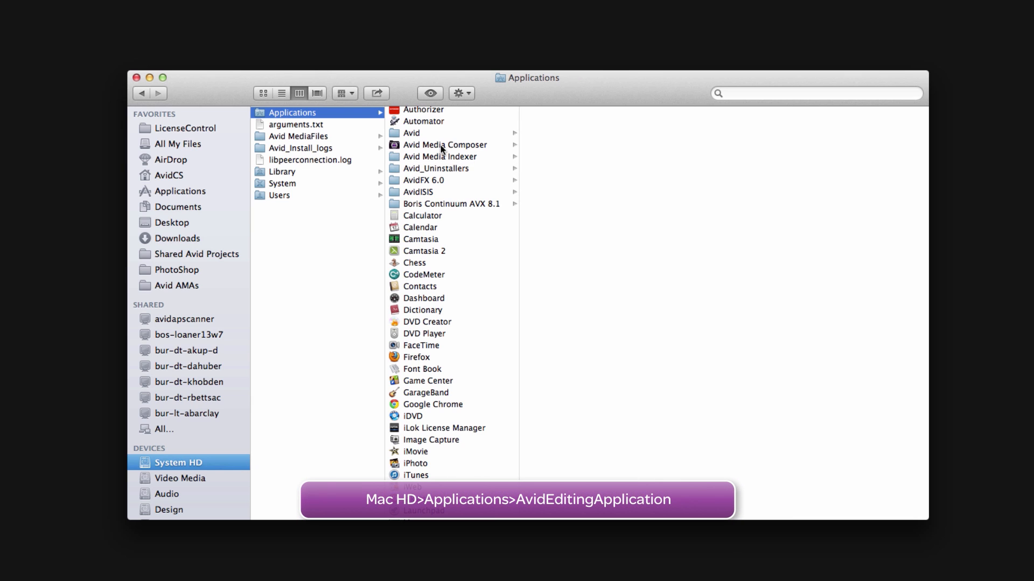
pyautogui.click(445, 144)
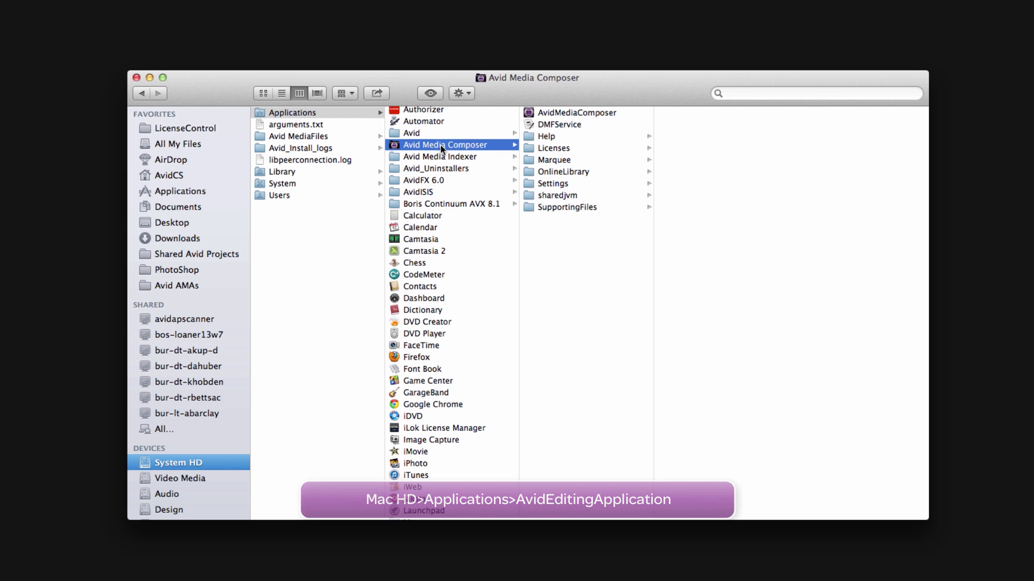
pyautogui.click(281, 171)
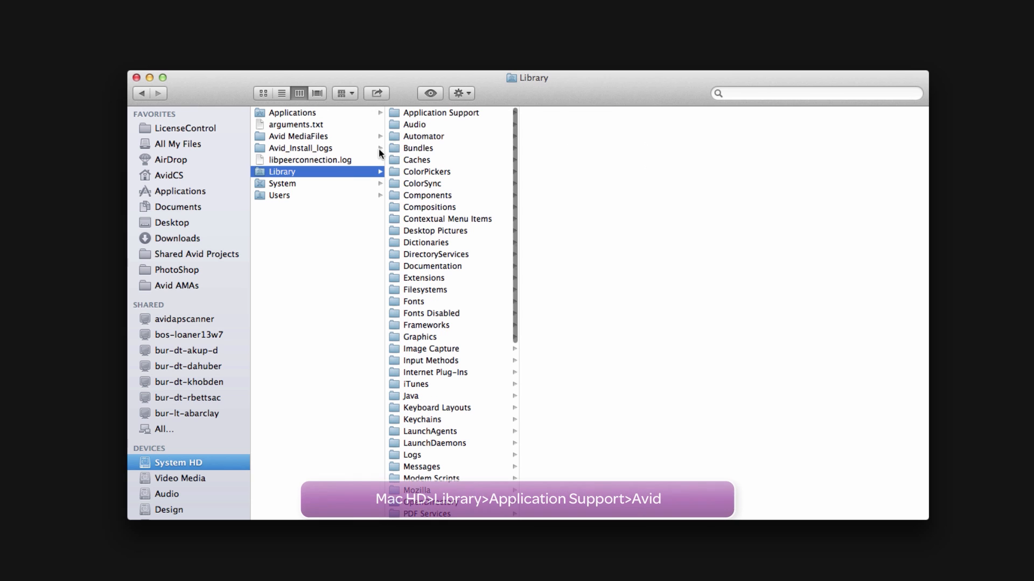
# Open Library > Application Support > Avid to check its contents.
pyautogui.click(440, 112)
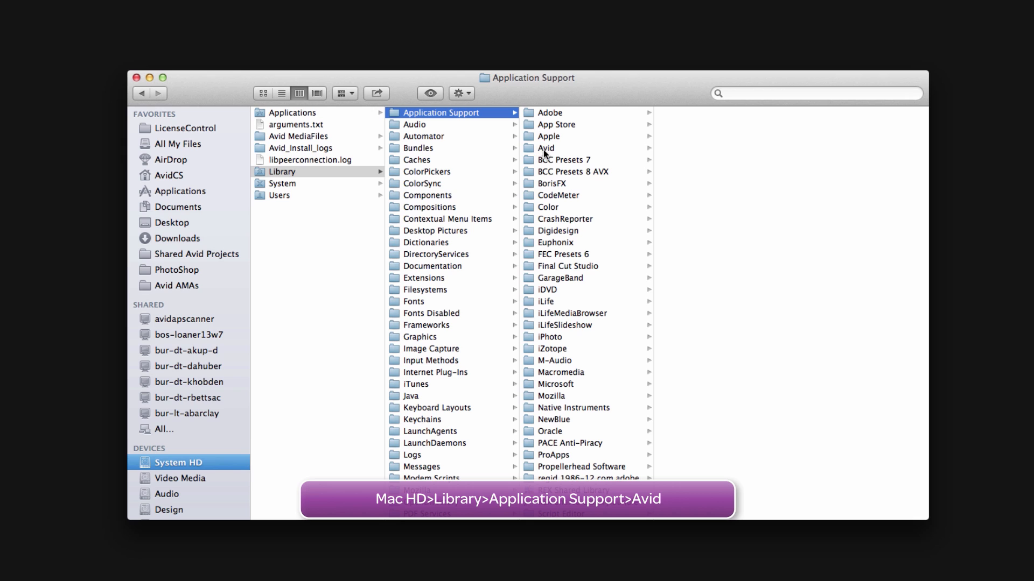
pyautogui.click(544, 148)
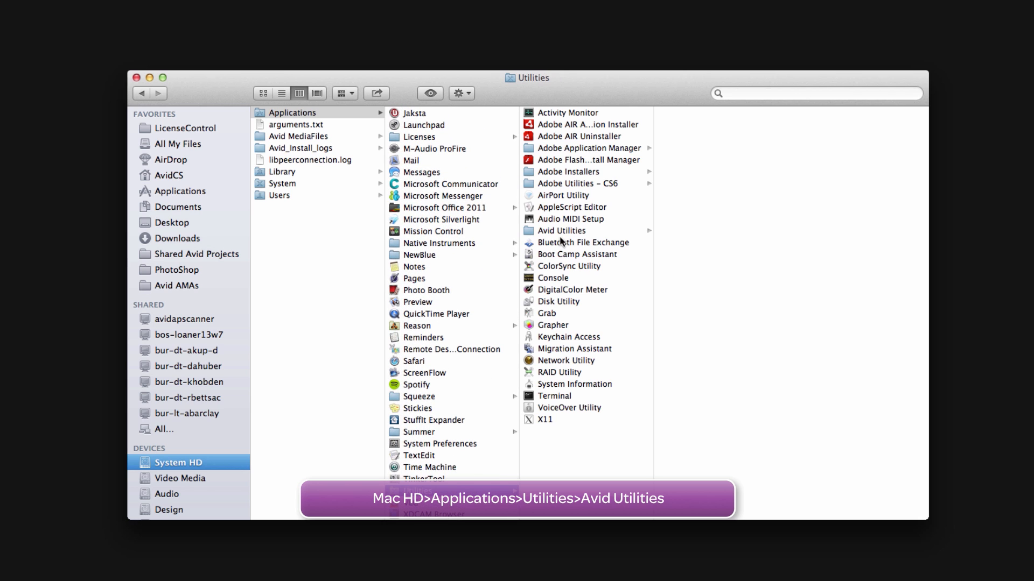
# Launch Disk Utility from the Utilities folder.
pyautogui.click(561, 230)
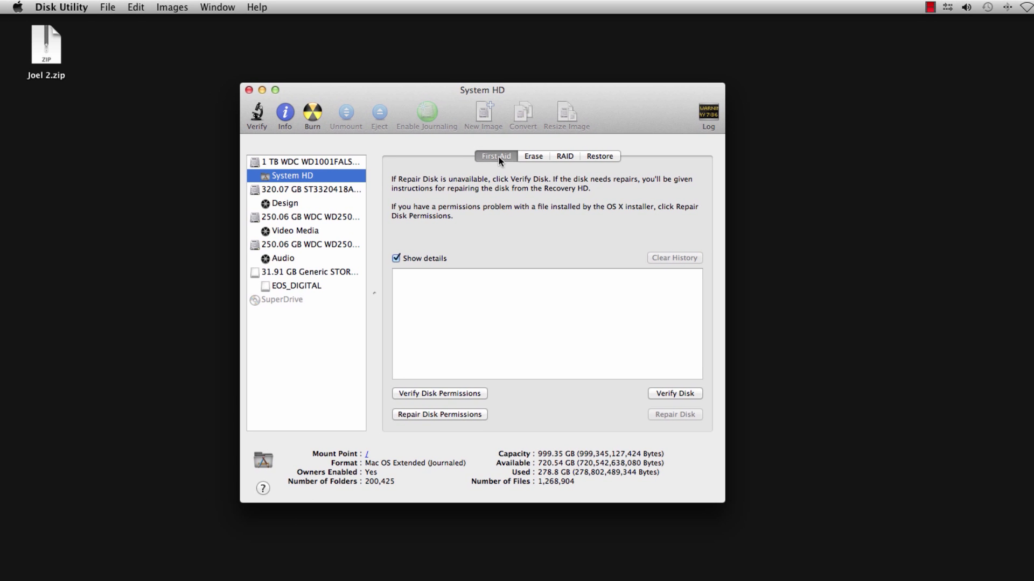
pyautogui.moveTo(446, 415)
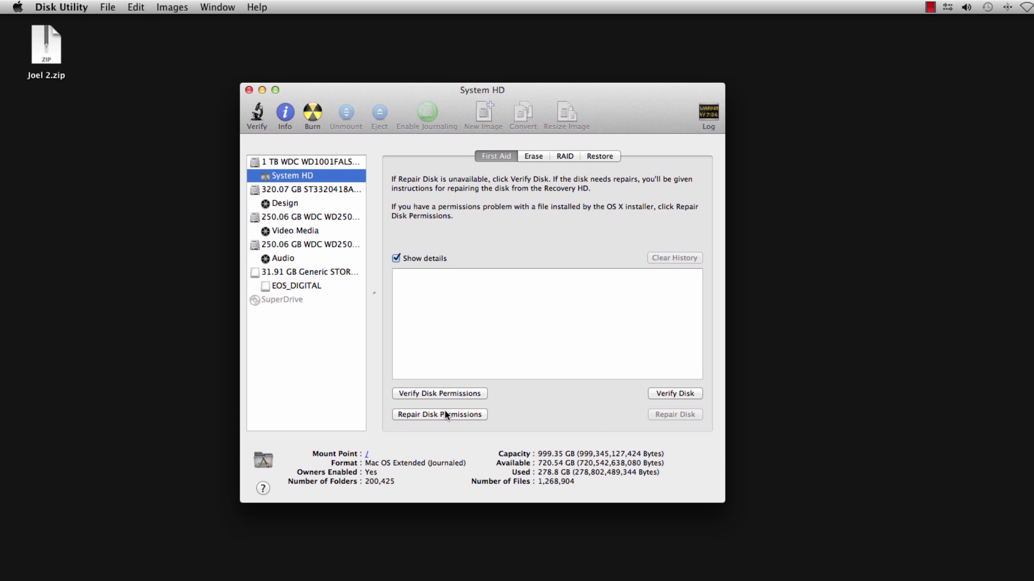